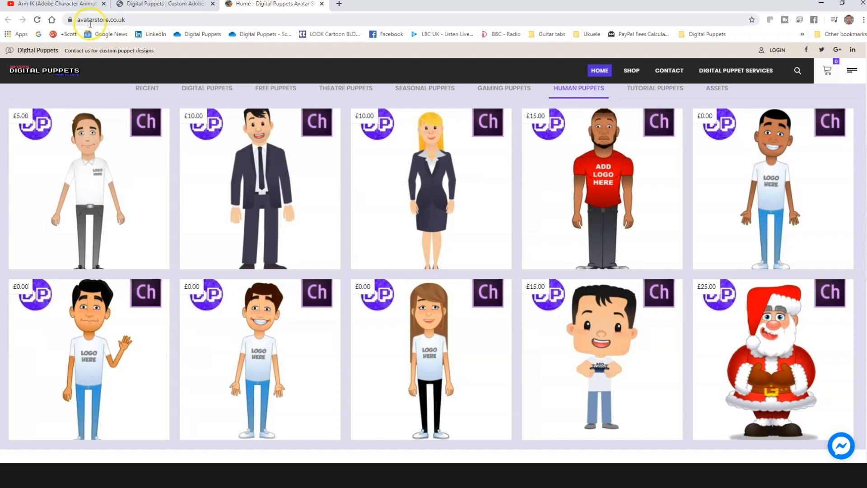
pyautogui.moveTo(728, 146)
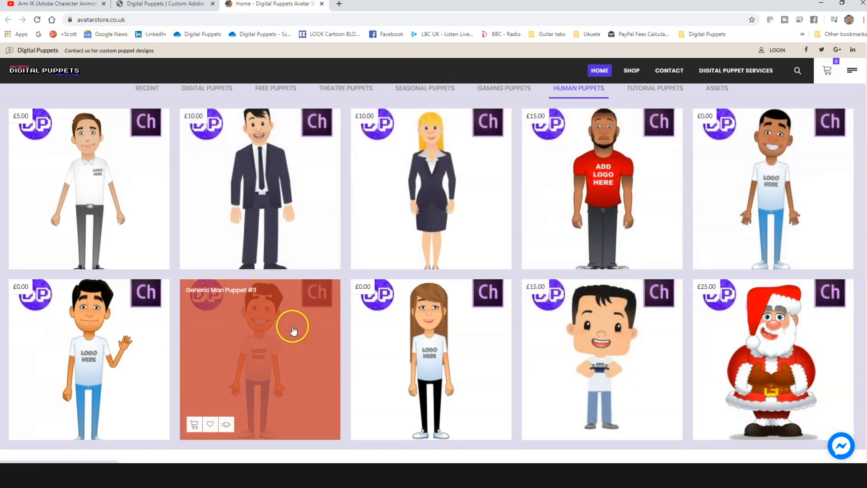
pyautogui.moveTo(303, 359)
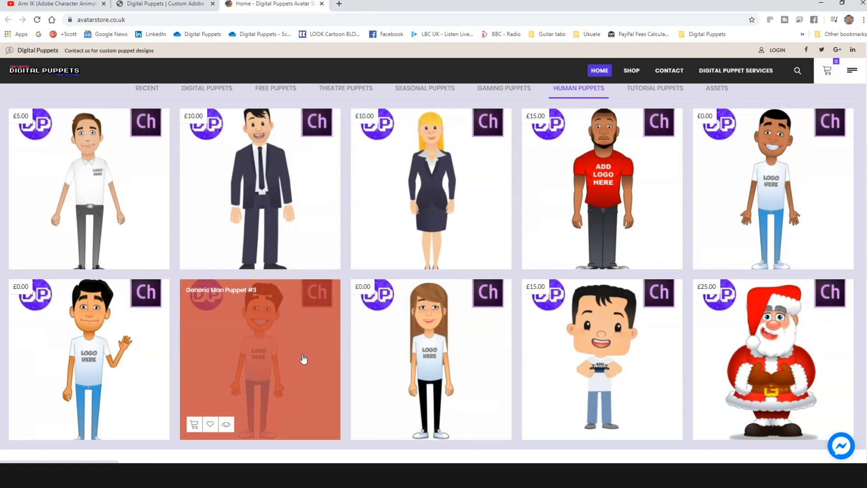
# Step: Switch between the Digital Puppets studio site and the avatar store page in Chrome
pyautogui.click(163, 3)
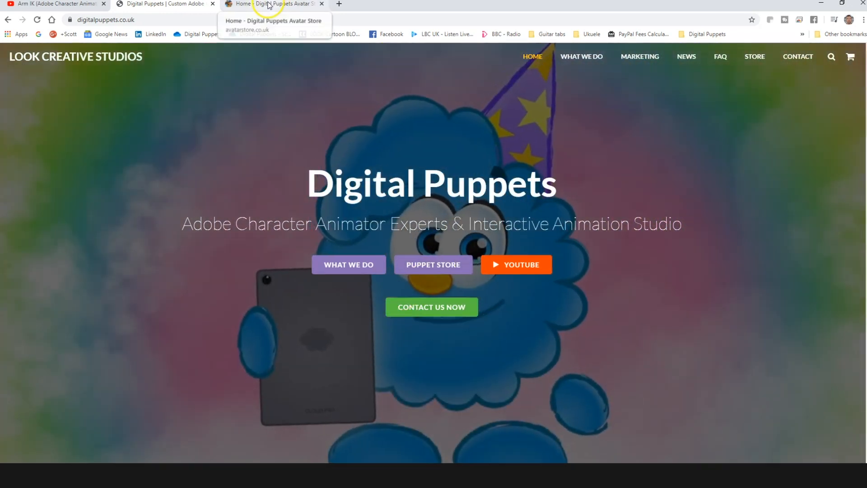
pyautogui.click(271, 4)
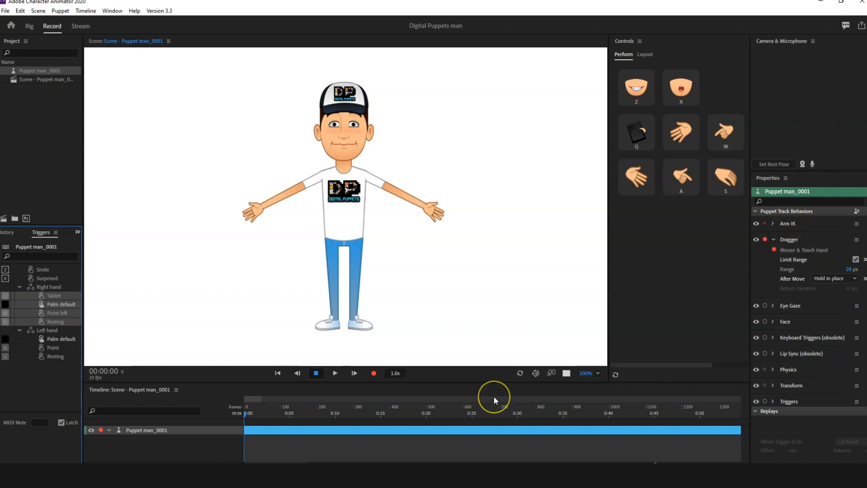
pyautogui.moveTo(495, 401)
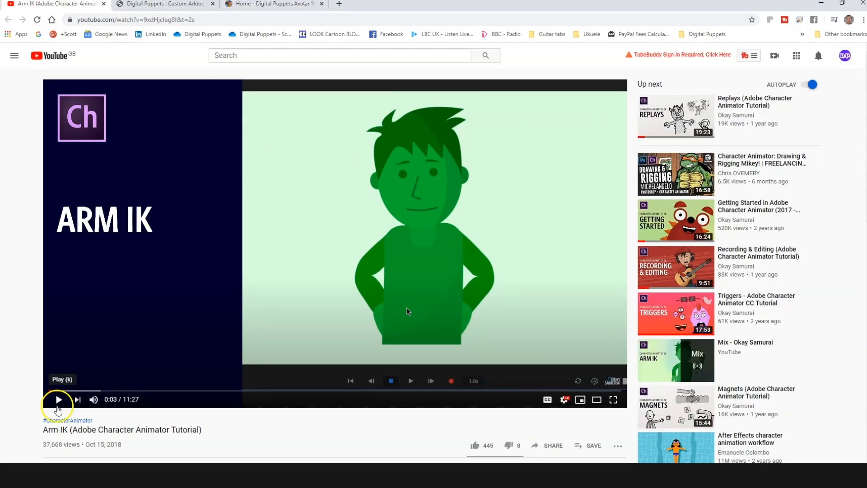
# Step: Play the Arm IK tutorial for a few seconds, then pause it
pyautogui.click(58, 399)
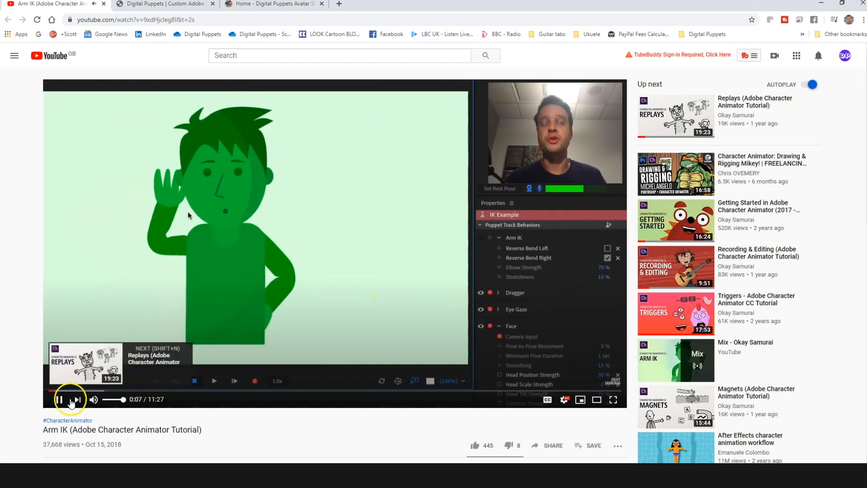
pyautogui.click(60, 399)
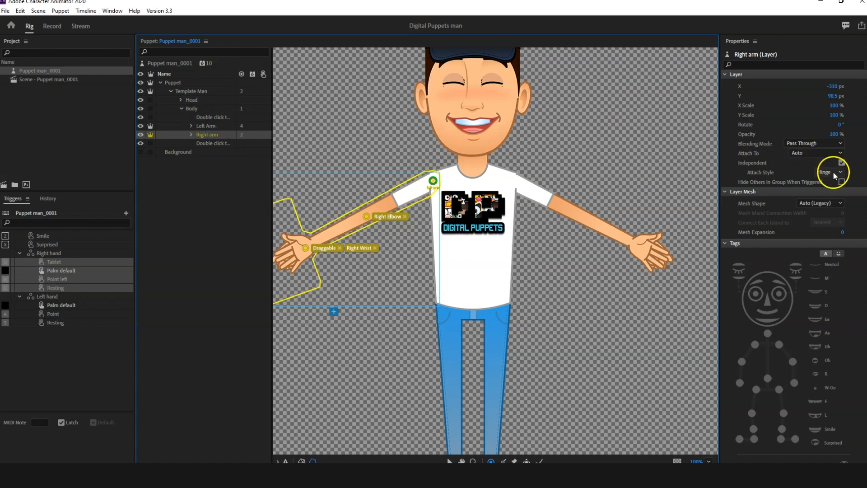
# Step: Show the Right arm layer's attach style choices (Hinge, Weld, Free) in Rig mode
pyautogui.click(838, 171)
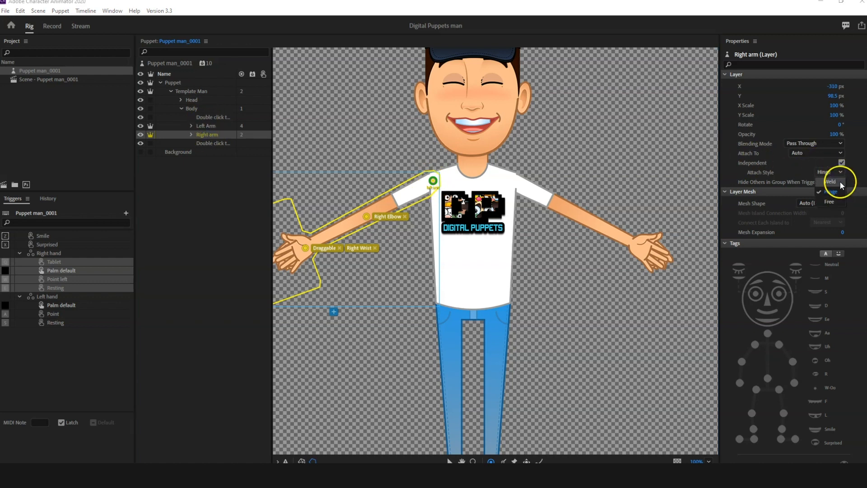
pyautogui.click(827, 172)
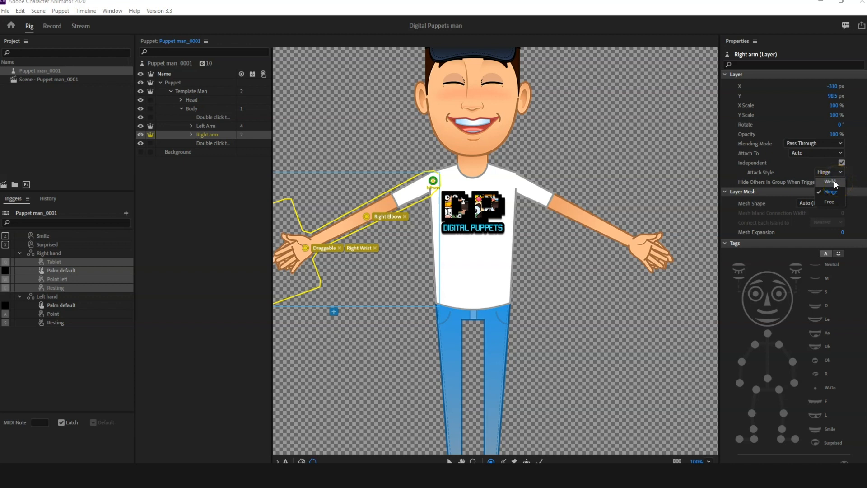
pyautogui.moveTo(830, 182)
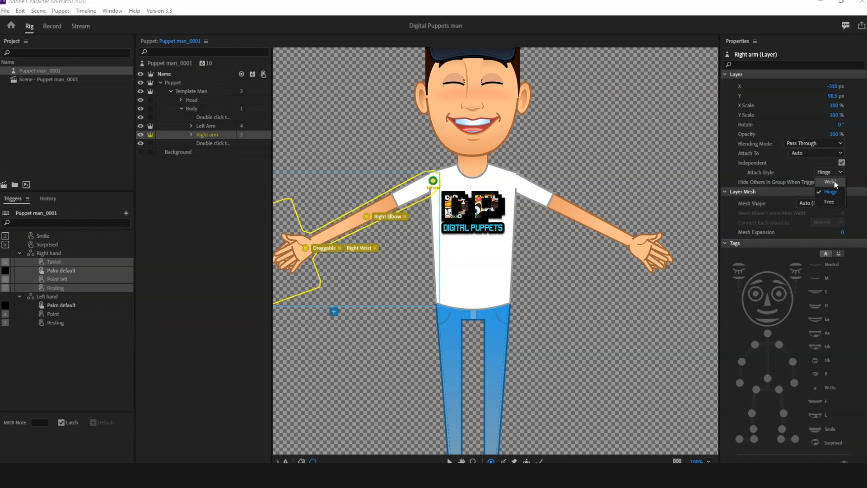
pyautogui.moveTo(832, 191)
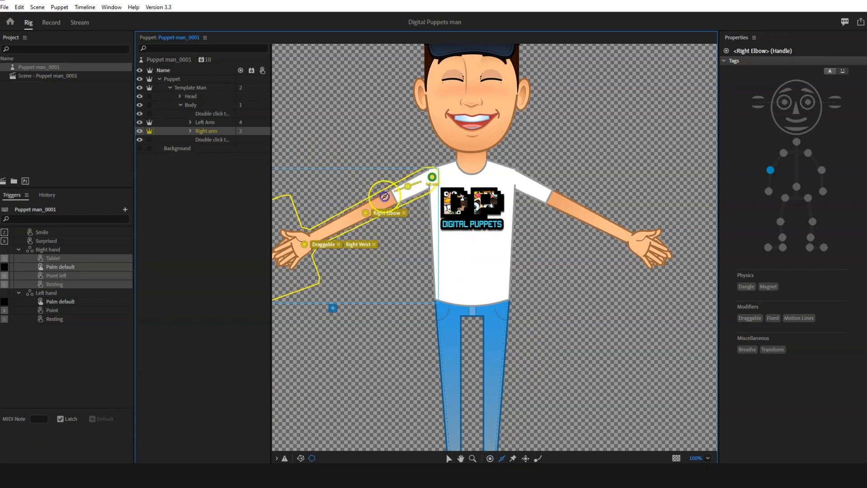
# Step: Add handles along the right upper arm, wrist and elbow, leaving Right Elbow selected
pyautogui.moveTo(384, 196); pyautogui.dragTo(358, 215)
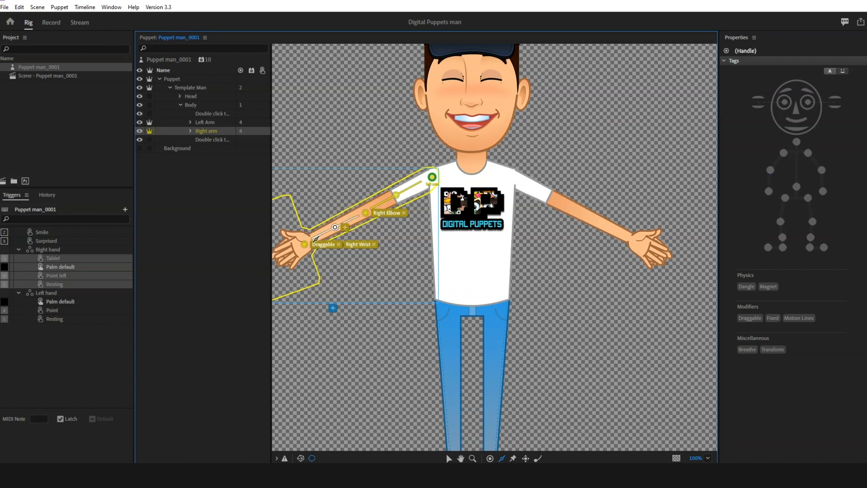
pyautogui.click(334, 226)
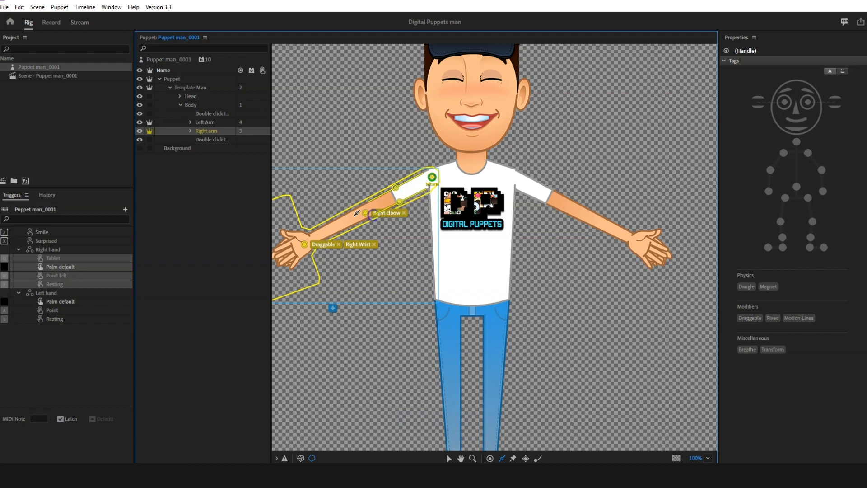
pyautogui.moveTo(364, 213); pyautogui.dragTo(312, 232)
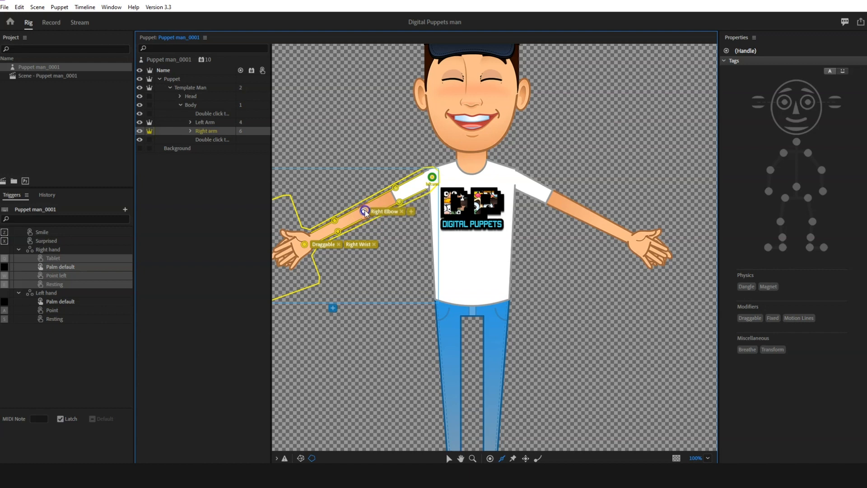
pyautogui.click(365, 211)
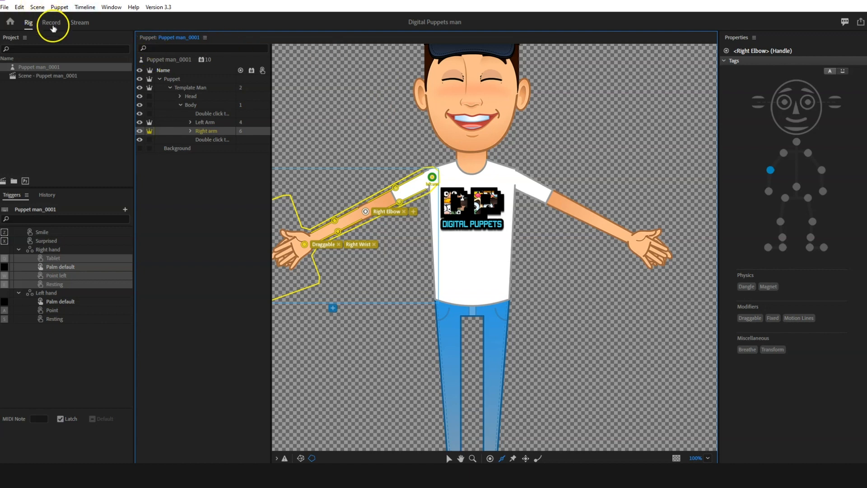
# Step: In Record mode, raise the puppet's right hand beside its head as a wave pose
pyautogui.click(51, 22)
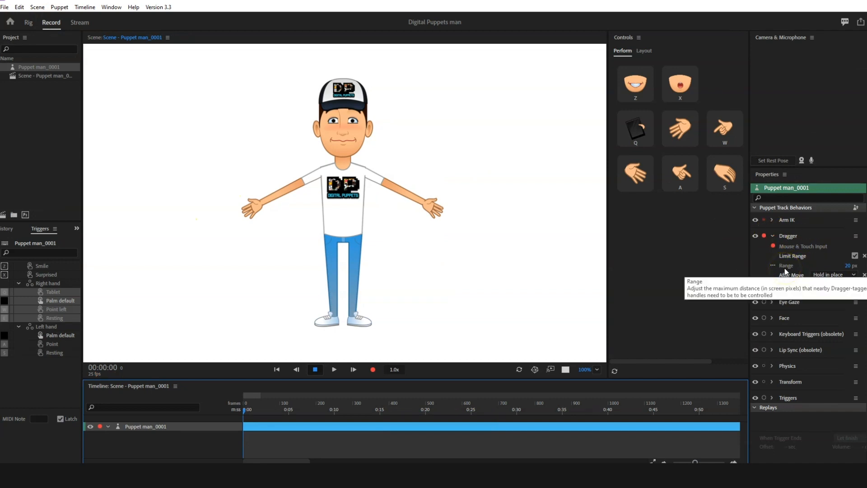
pyautogui.moveTo(826, 298)
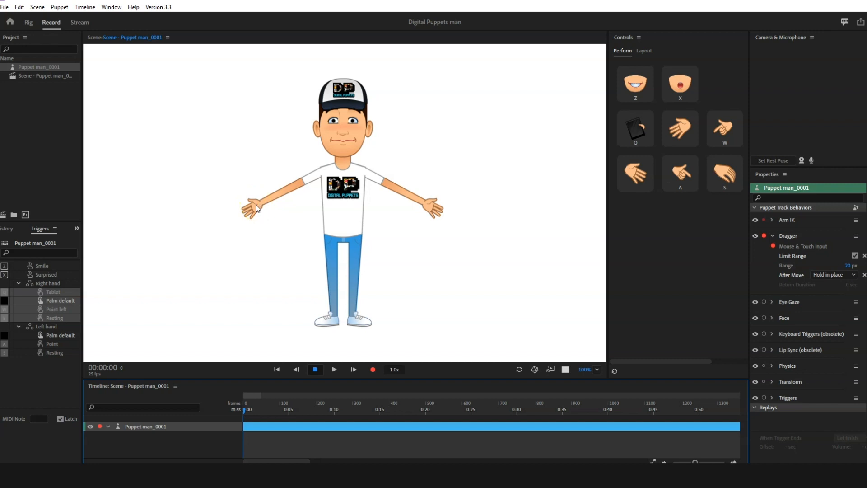
pyautogui.moveTo(252, 208); pyautogui.dragTo(265, 153)
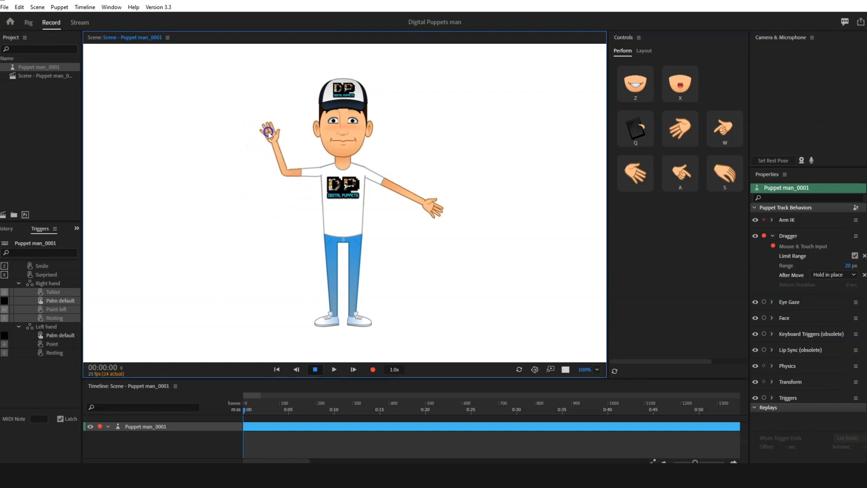
# Step: Record a two-frame take of the wave pose and stretch it to about half a second
pyautogui.click(85, 7)
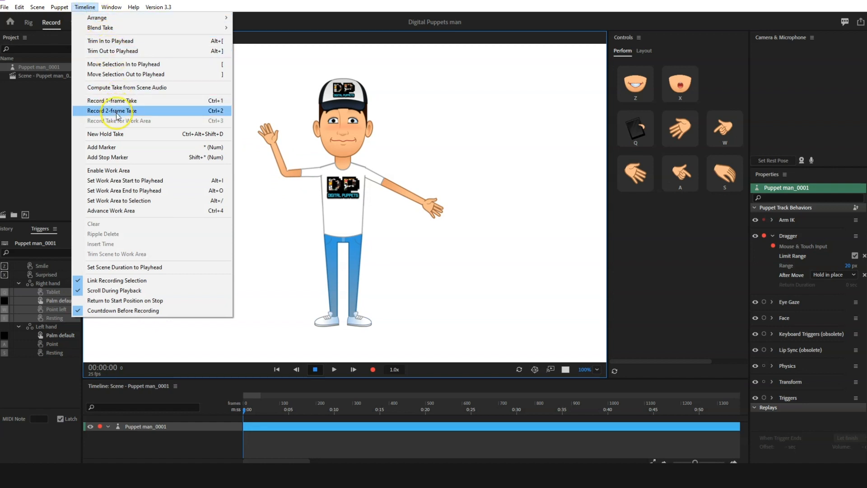
pyautogui.click(116, 111)
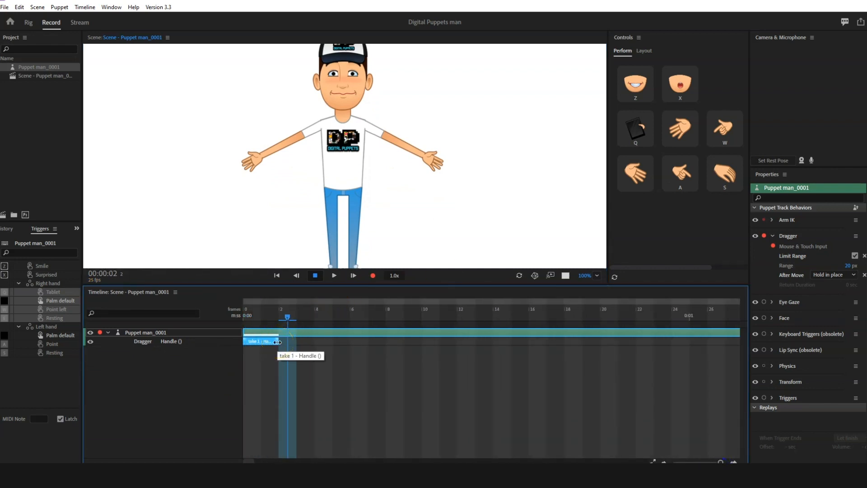
pyautogui.moveTo(279, 341); pyautogui.dragTo(454, 342)
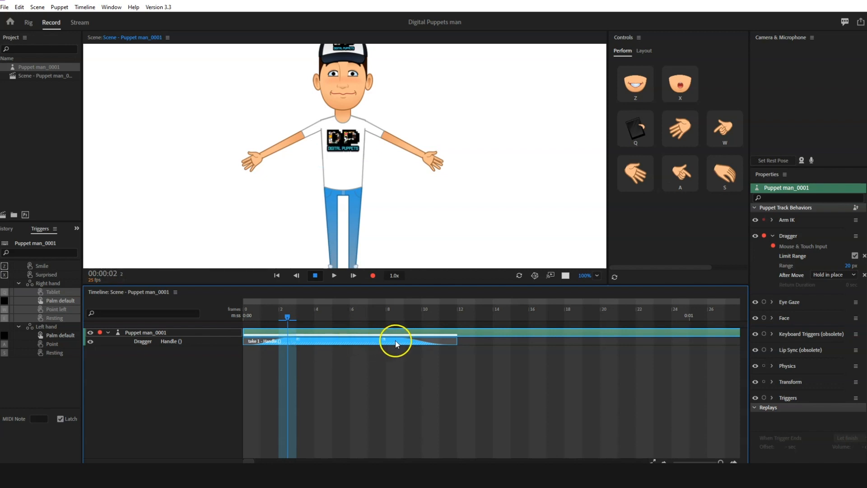
# Step: Turn the take into a replay with trigger and start naming it Right arm Hello
pyautogui.rightClick(396, 343)
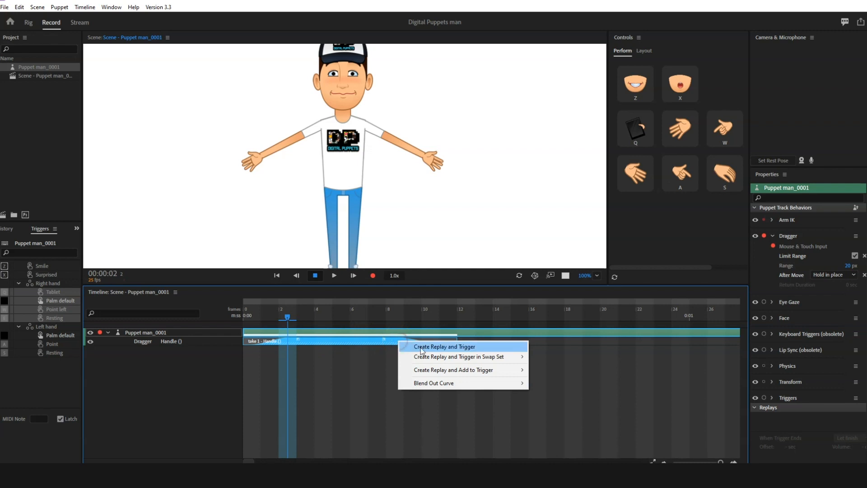
pyautogui.moveTo(430, 381)
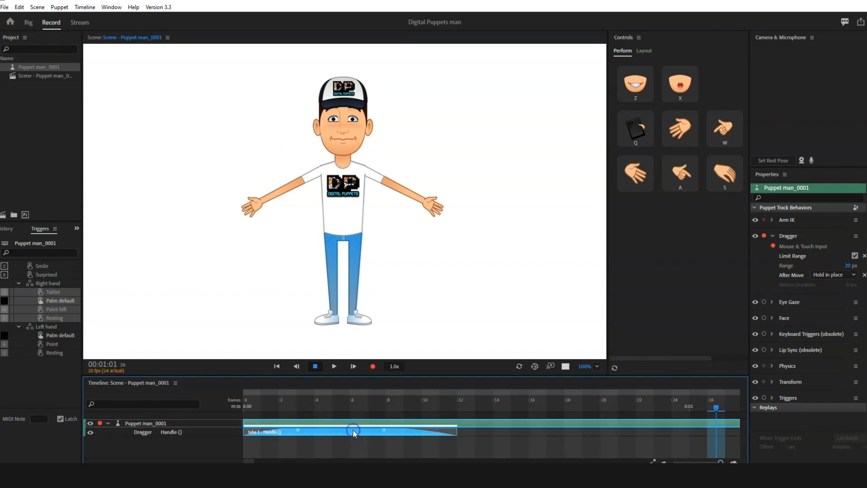
pyautogui.rightClick(352, 432)
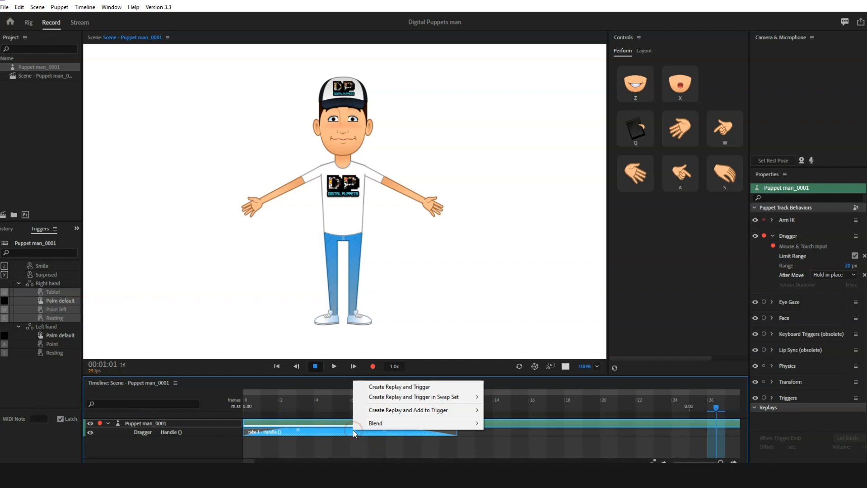
pyautogui.moveTo(396, 387)
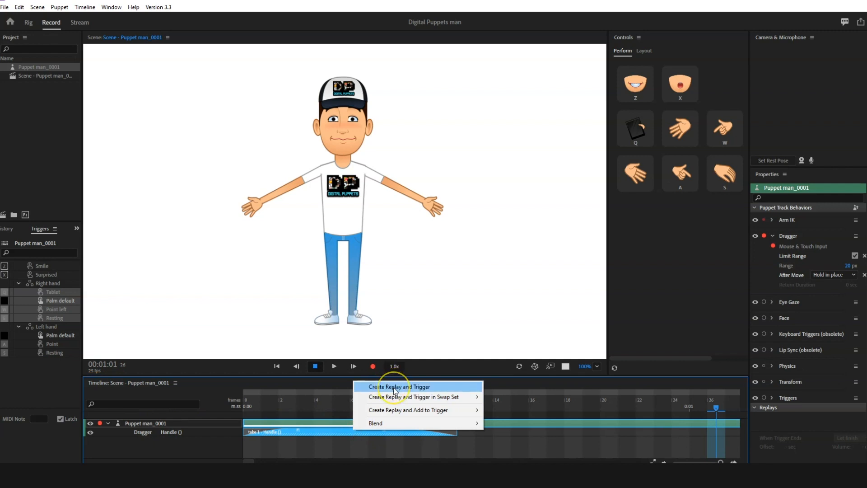
pyautogui.click(399, 386)
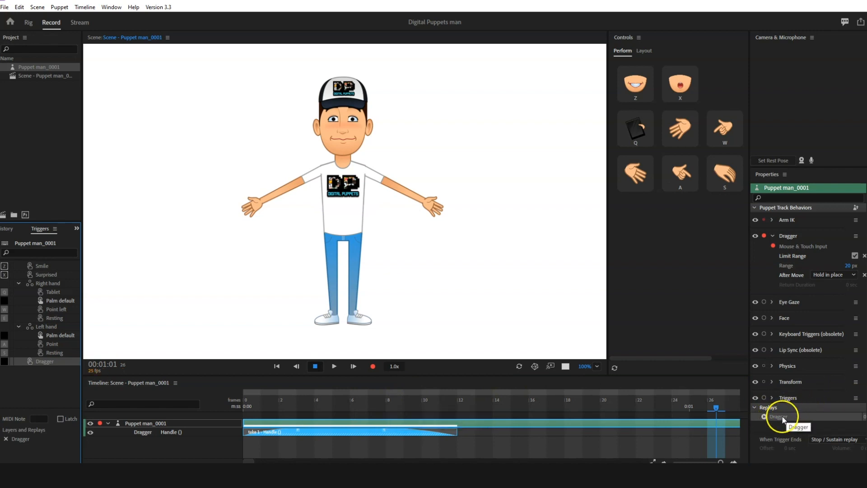
pyautogui.moveTo(47, 366)
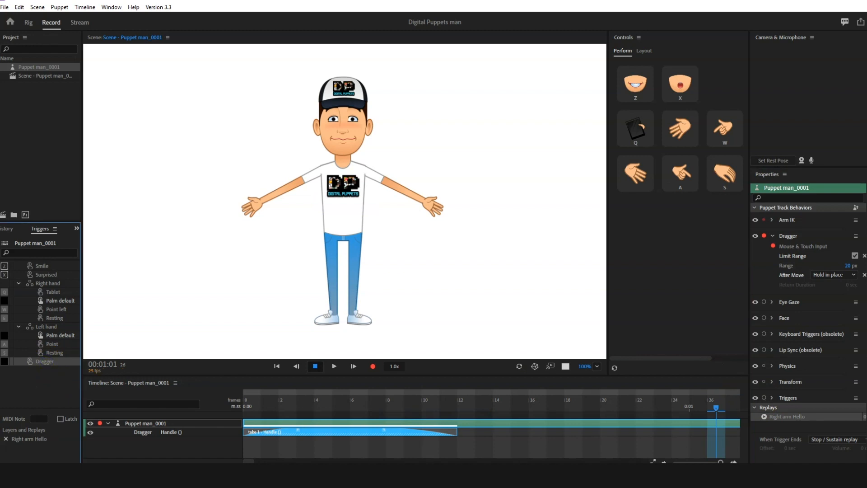
pyautogui.write('Right arm hello')
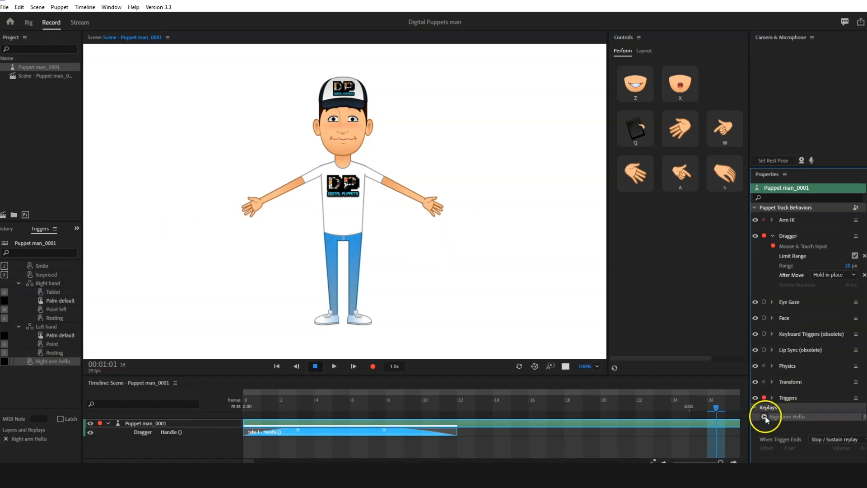
pyautogui.click(764, 418)
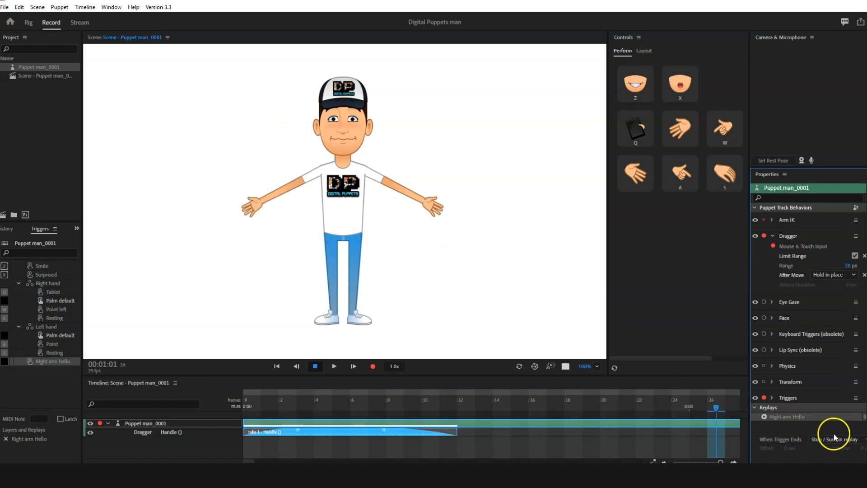
pyautogui.click(835, 439)
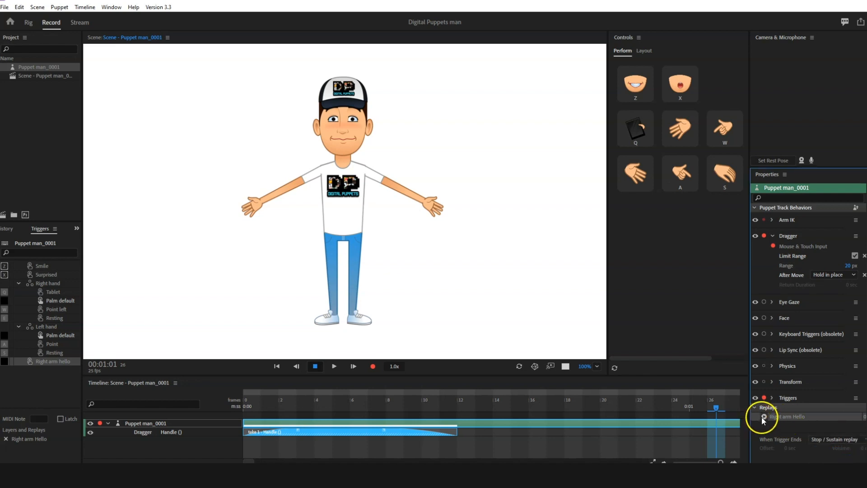
pyautogui.click(764, 417)
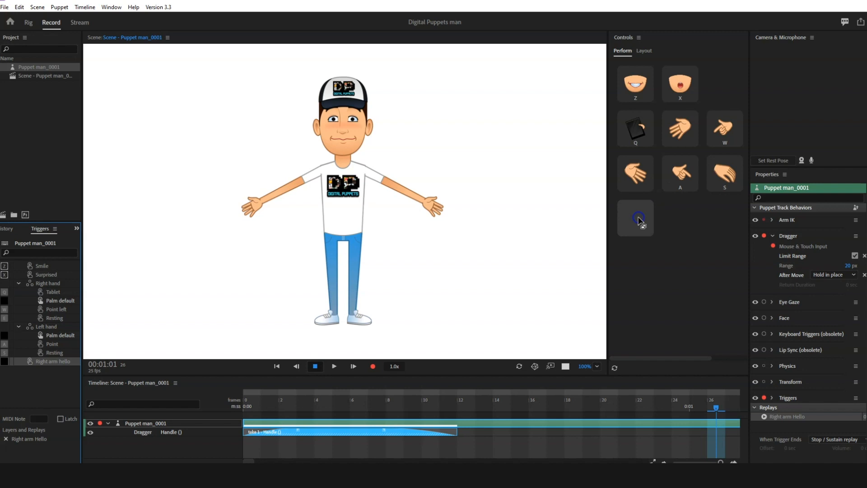
# Step: Inspect the empty trigger slot in Controls via the Layout view and return to Perform
pyautogui.click(644, 50)
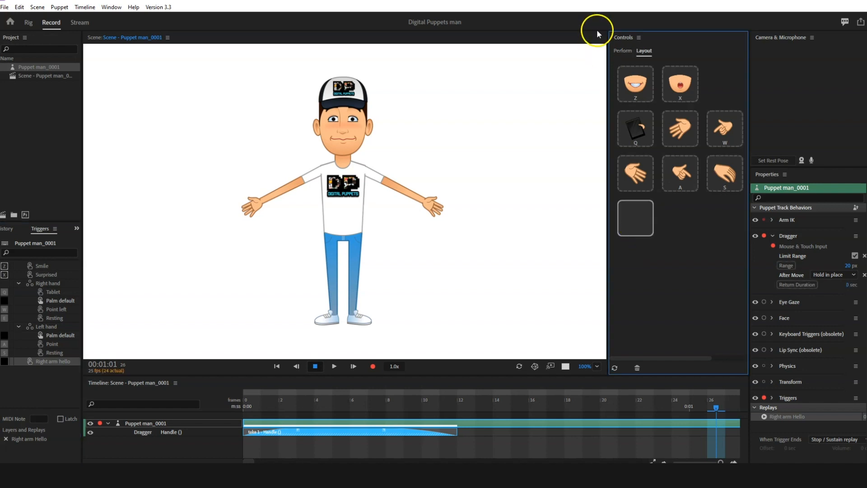
pyautogui.click(623, 51)
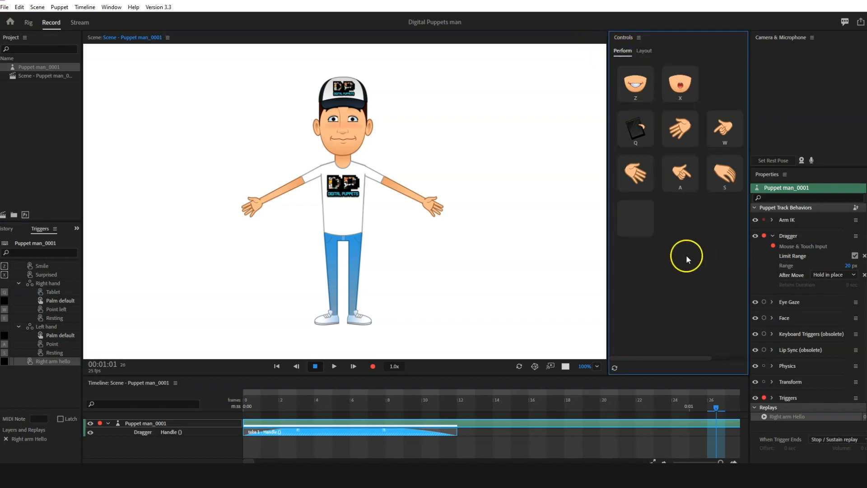
pyautogui.click(636, 218)
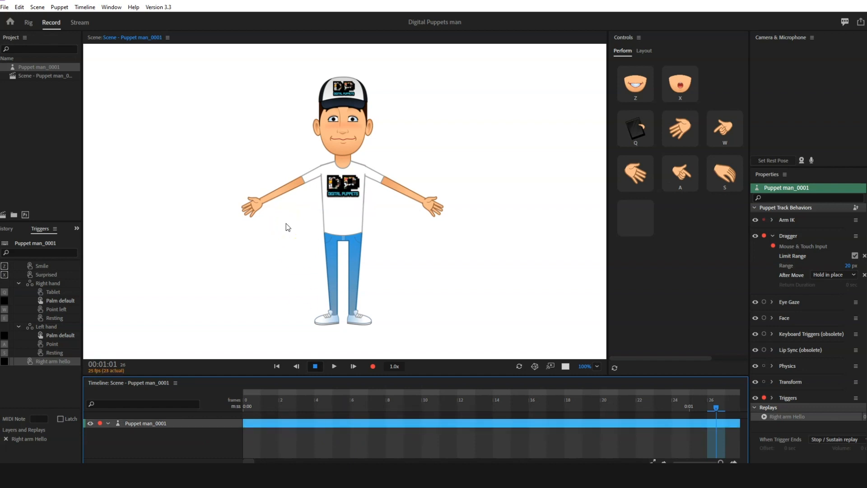
# Step: Pose the right arm pointing sideways with the point hand trigger and record a two-frame take
pyautogui.moveTo(240, 208); pyautogui.dragTo(231, 169)
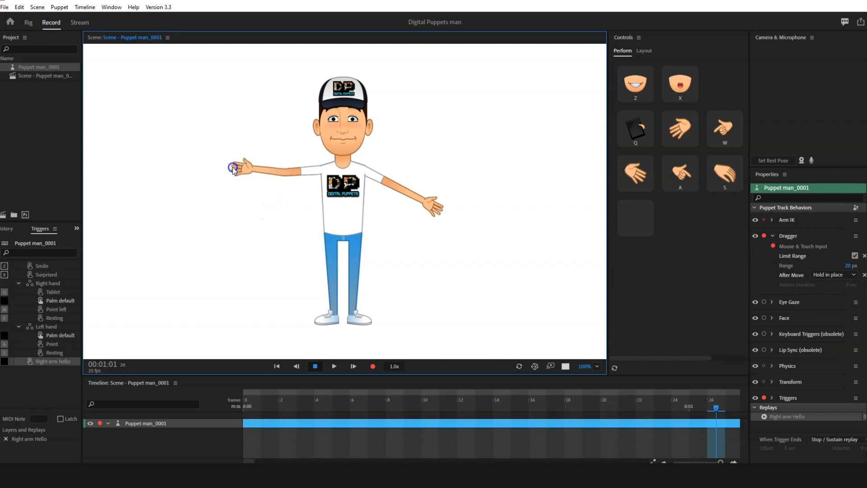
pyautogui.moveTo(232, 167); pyautogui.dragTo(262, 198)
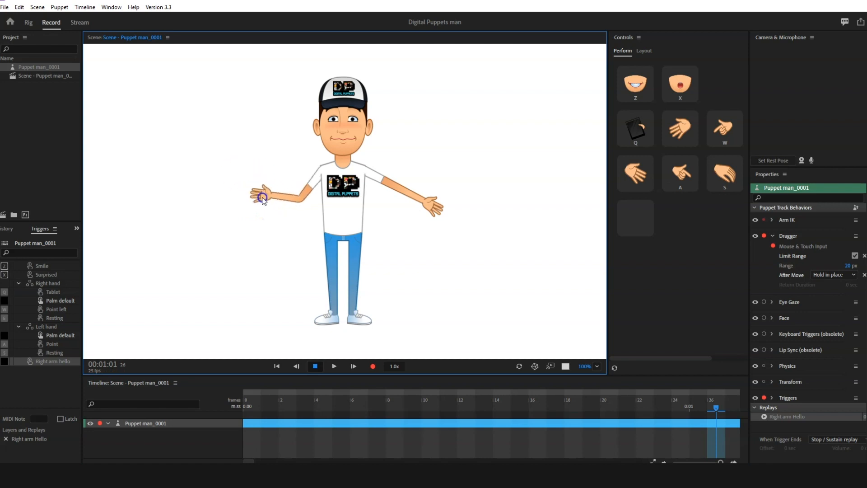
pyautogui.click(679, 173)
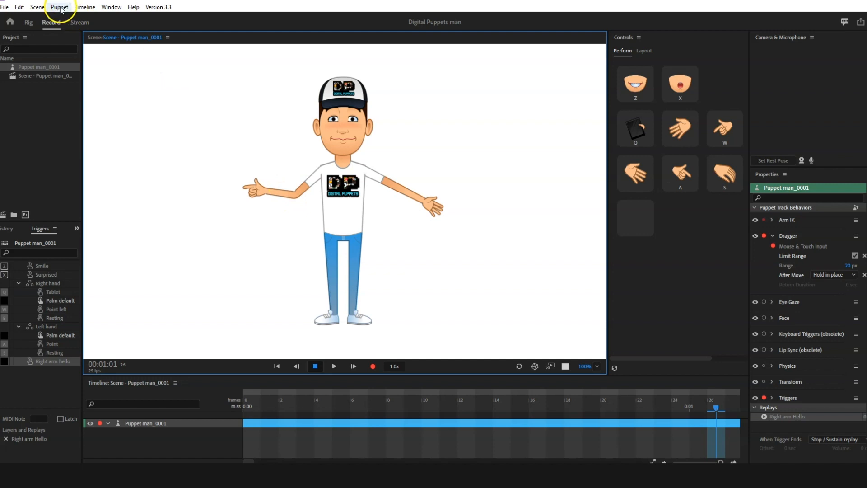
pyautogui.click(90, 7)
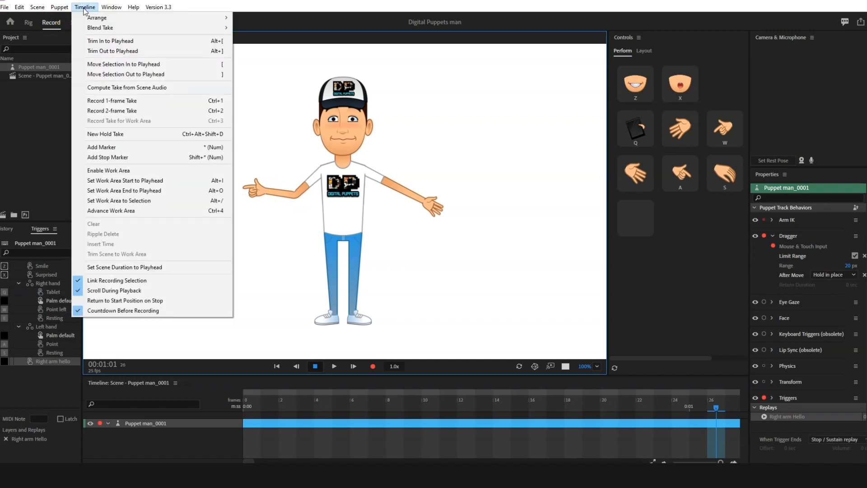
pyautogui.click(125, 112)
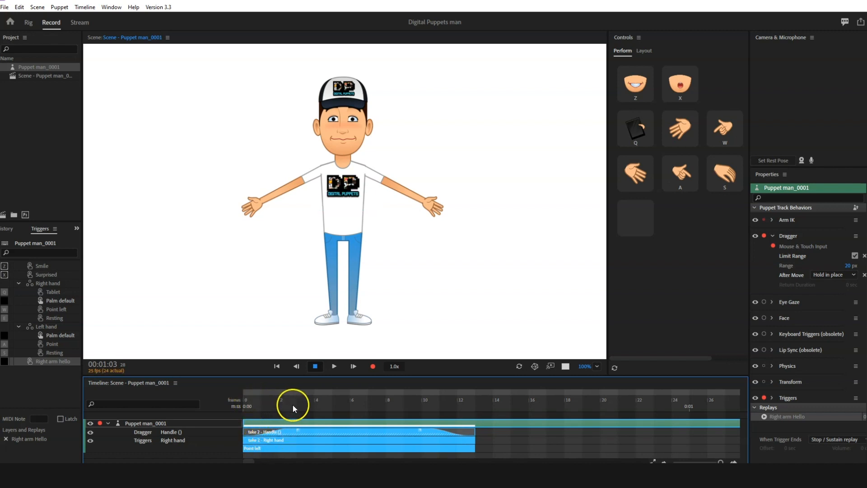
pyautogui.moveTo(435, 432)
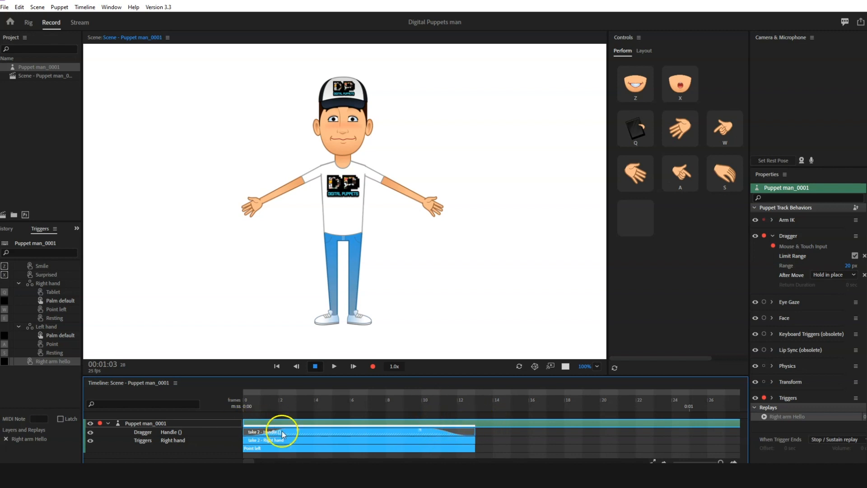
# Step: Set the pointing take's Blend Out Curve to Ease In and make a replay with trigger from it
pyautogui.rightClick(280, 432)
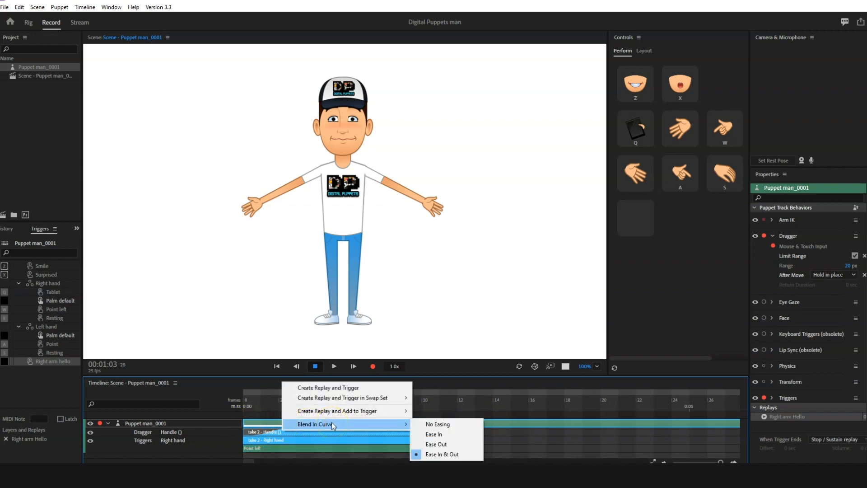
pyautogui.click(443, 453)
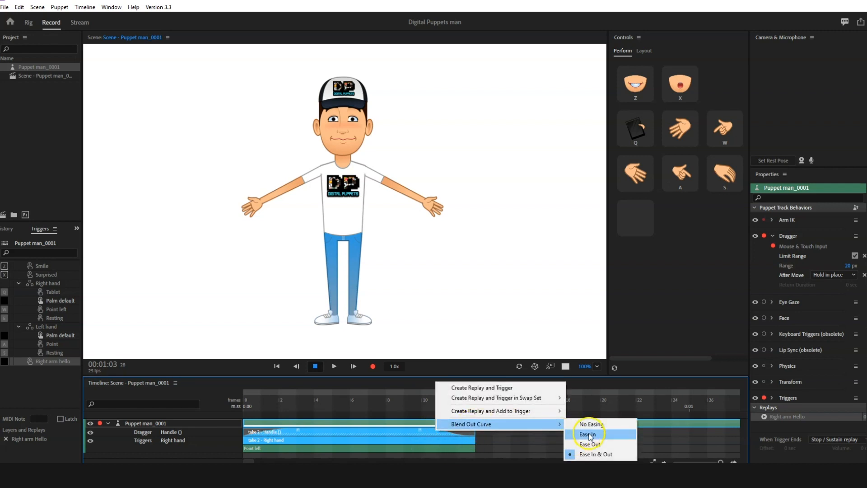
pyautogui.click(588, 434)
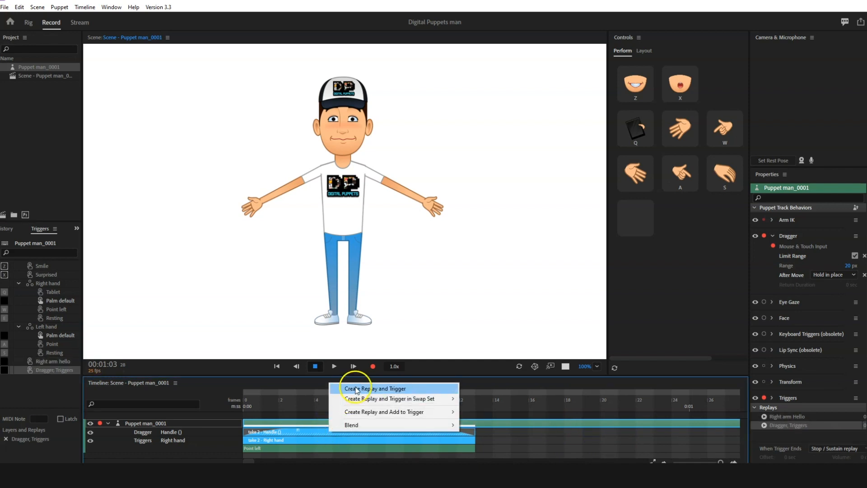
pyautogui.click(374, 389)
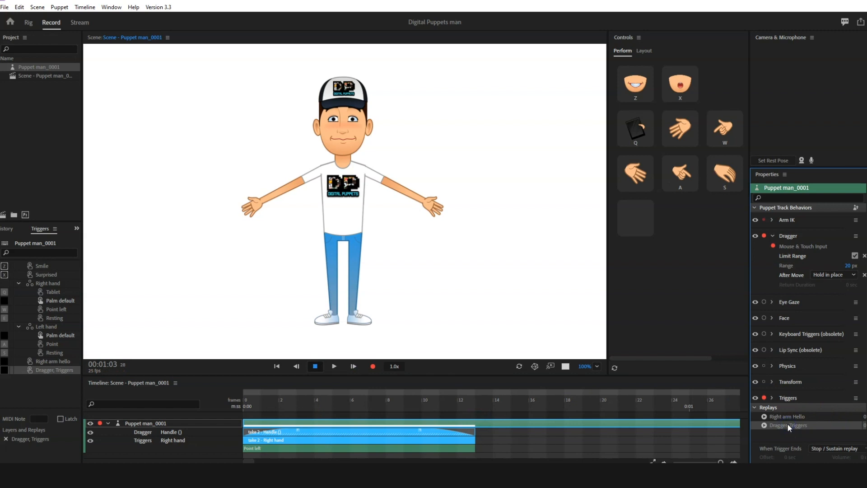
# Step: Rename the new replay and trigger to Right arm point and preview the replay
pyautogui.doubleClick(788, 424)
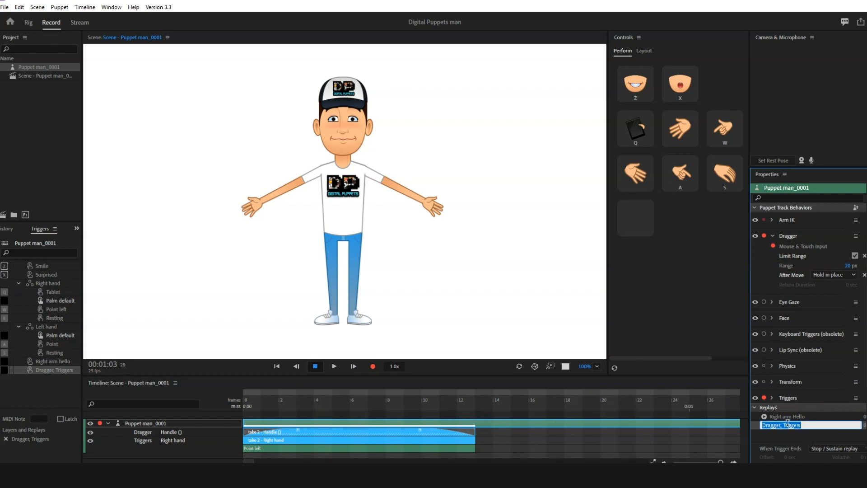
pyautogui.write('Right arm point')
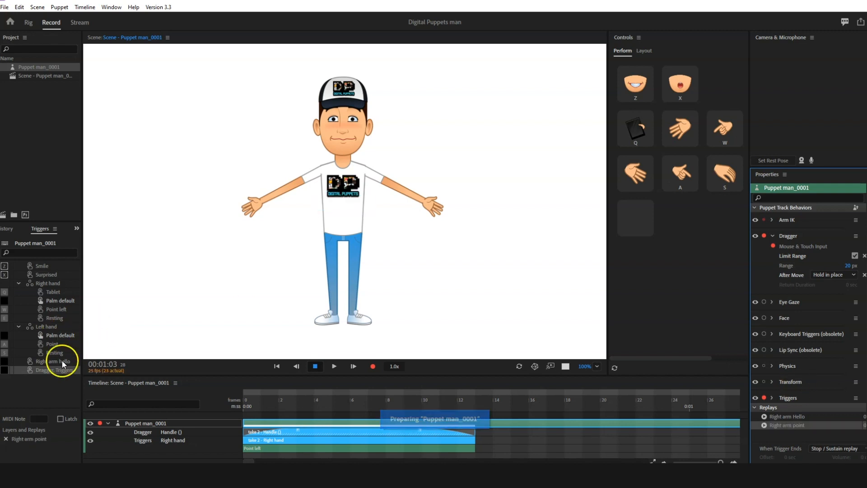
pyautogui.doubleClick(52, 371)
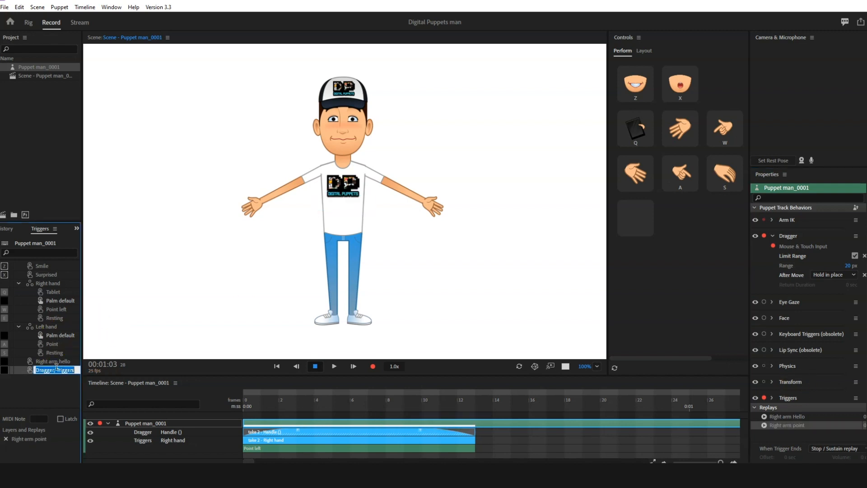
pyautogui.write('Right Arm point')
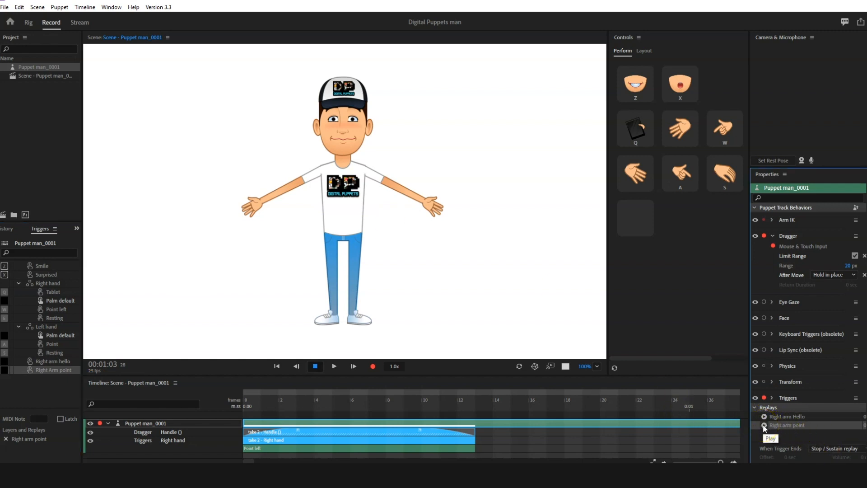
pyautogui.click(763, 425)
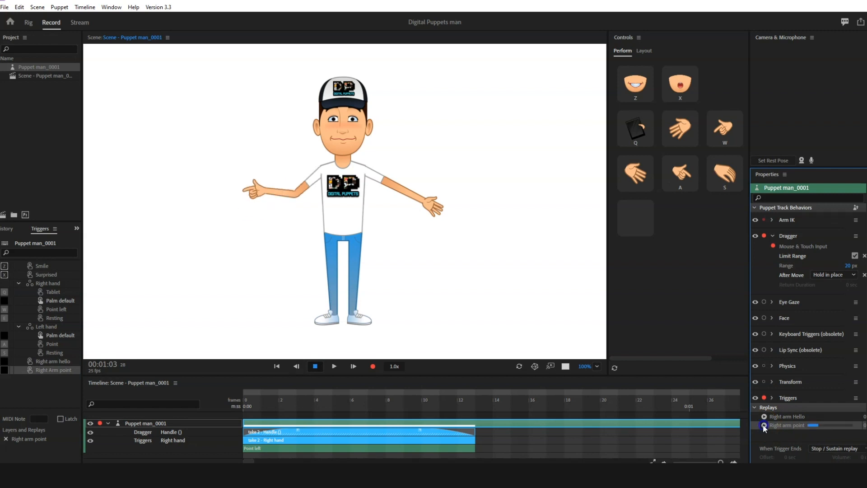